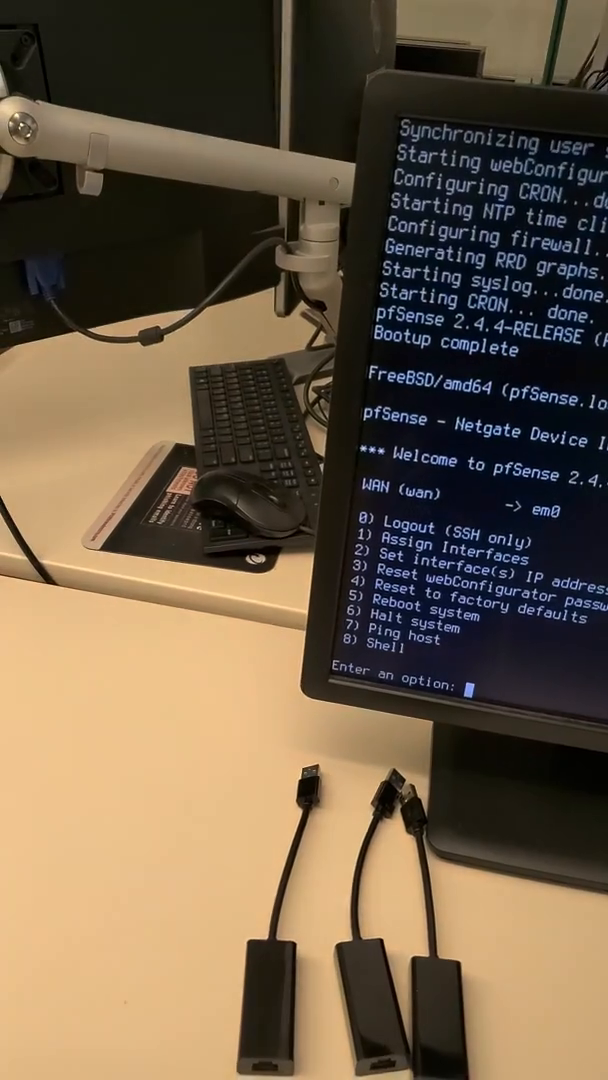
{"action": "type", "text": "1"}
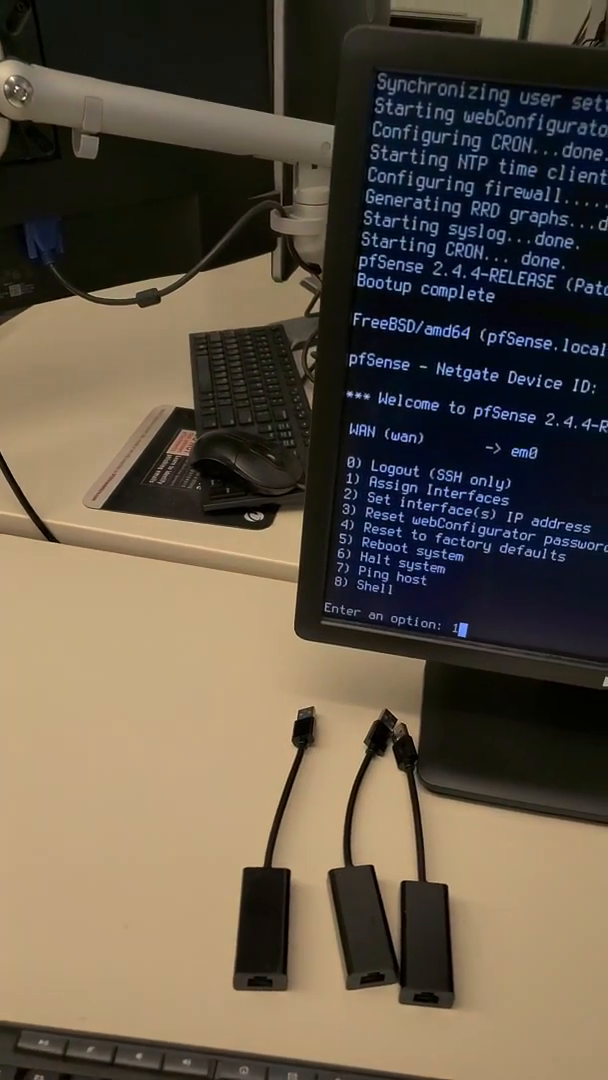